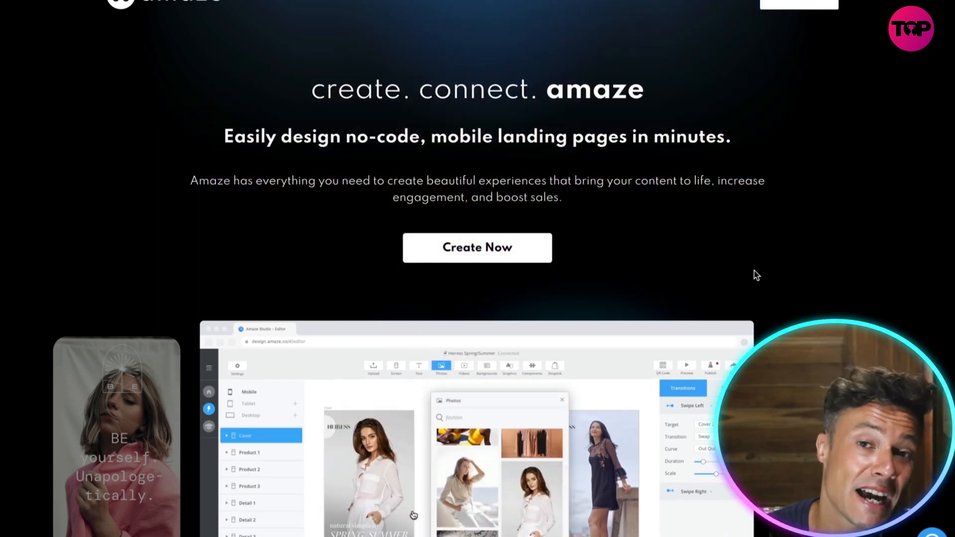
- Launch the Amaze app via Create Now so the dashboard's welcome pop-up appears
scroll("down", 3)
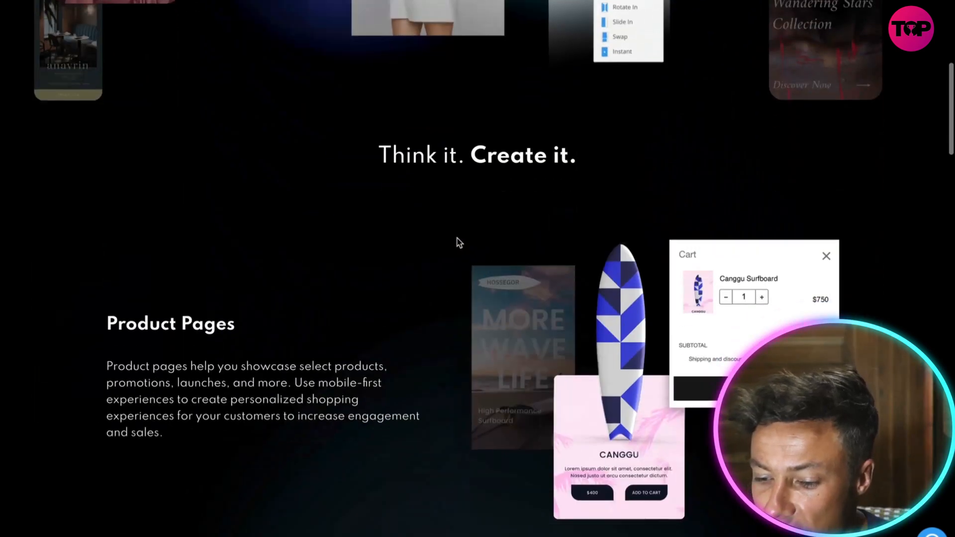
scroll("down", 3)
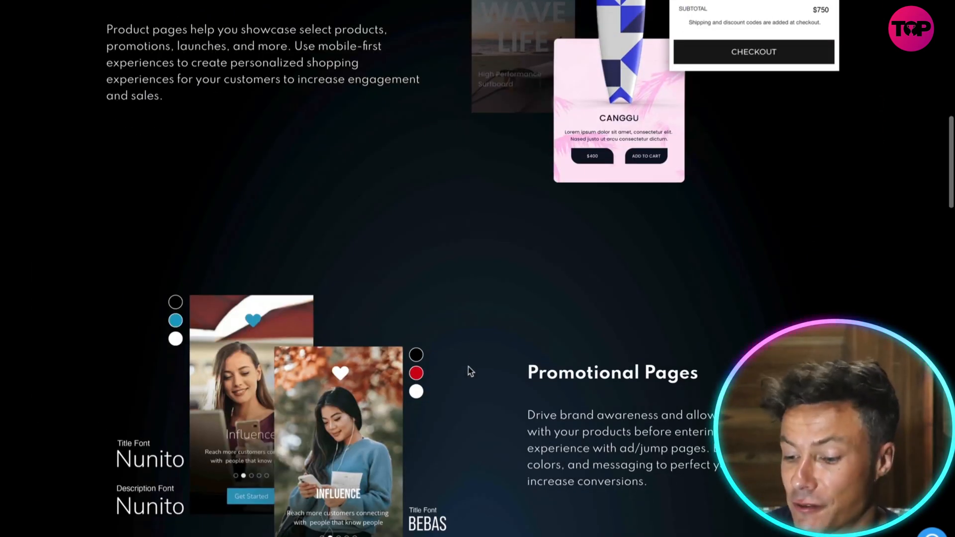
scroll("down", 3)
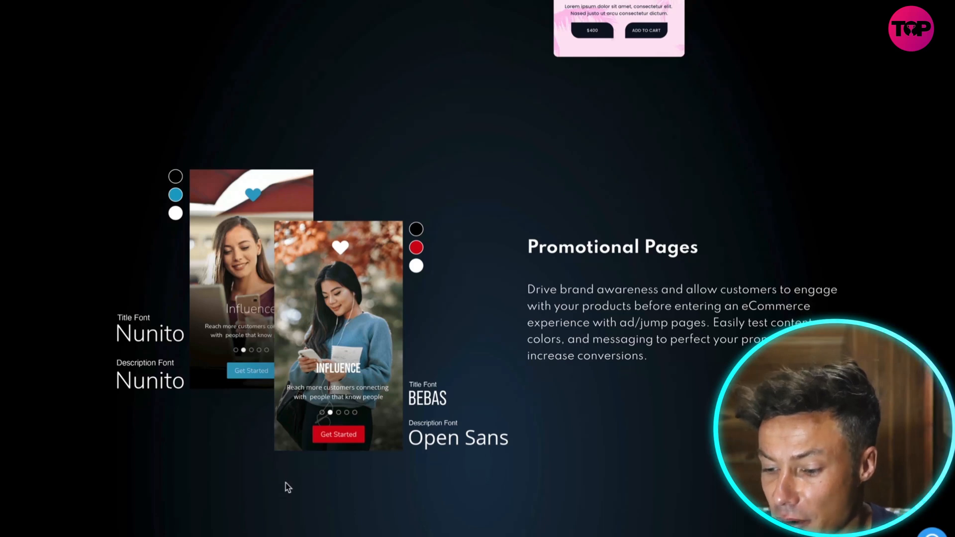
scroll("down", 3)
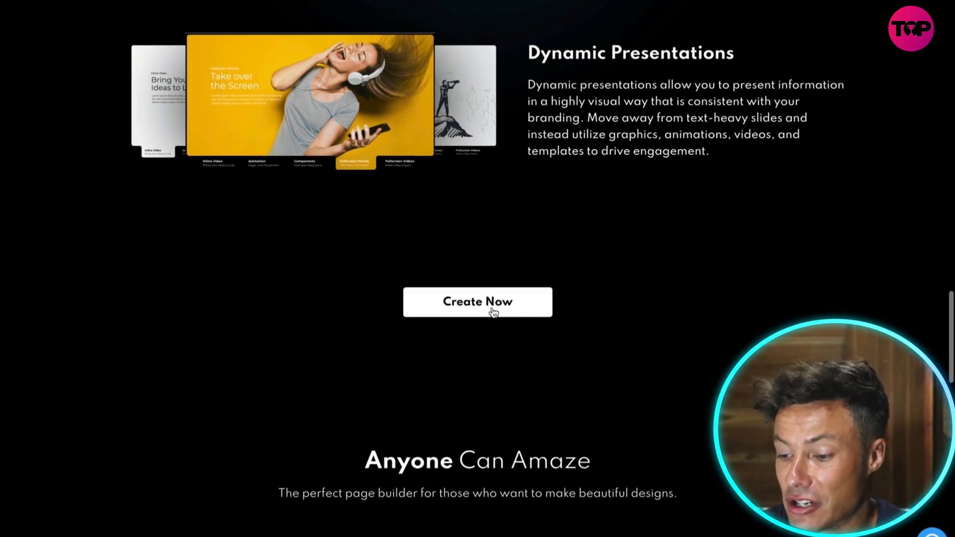
left_click(477, 301)
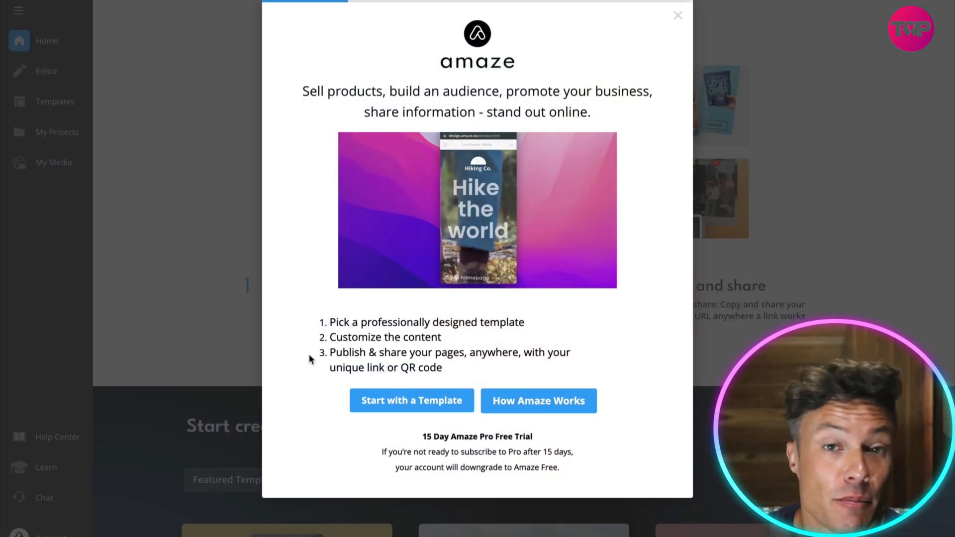
left_click(411, 401)
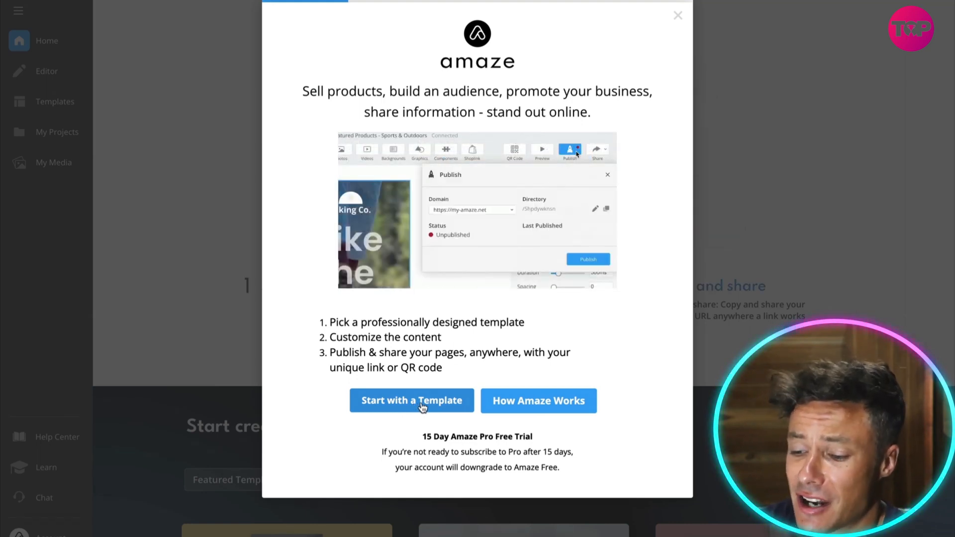
- Start with a template and filter the gallery to Digital Flyers, browsing the results
left_click(410, 401)
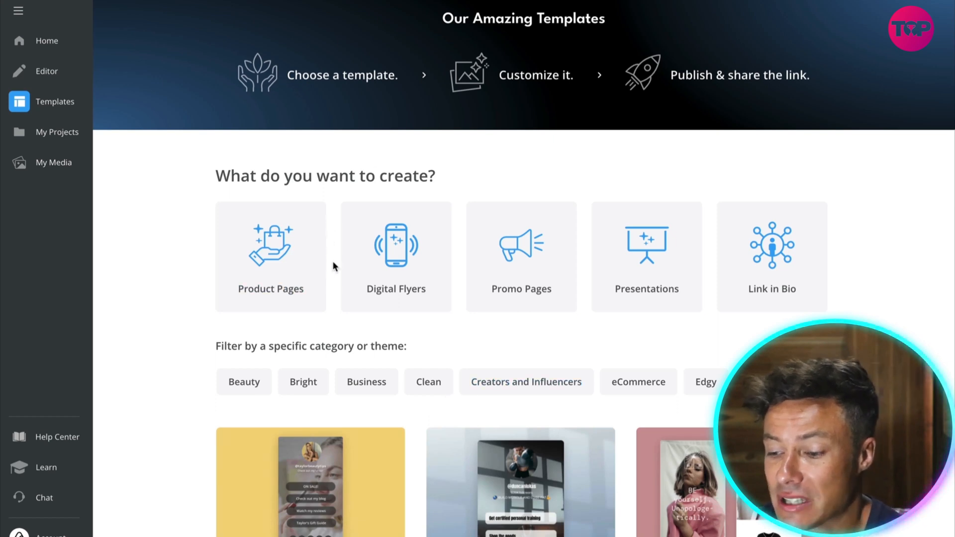
mouse_move(549, 307)
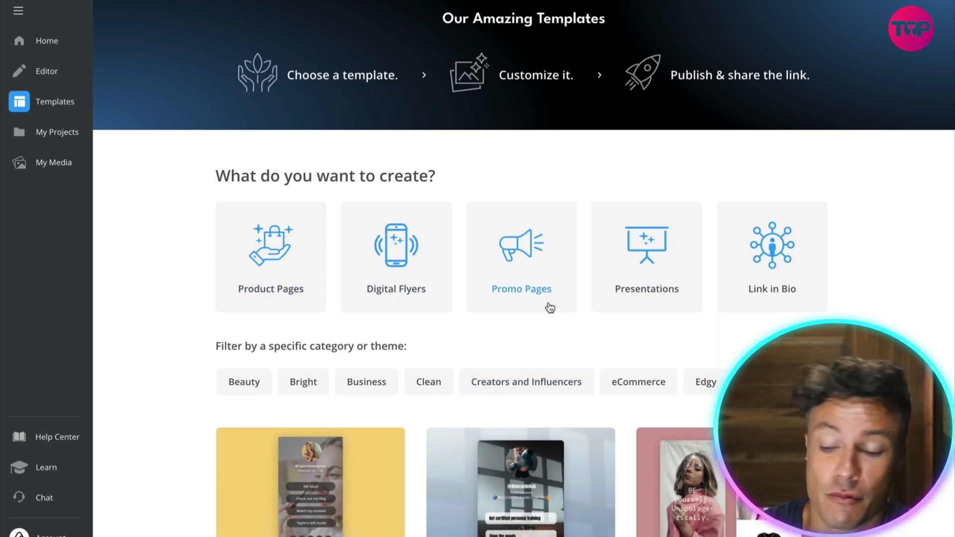
mouse_move(535, 267)
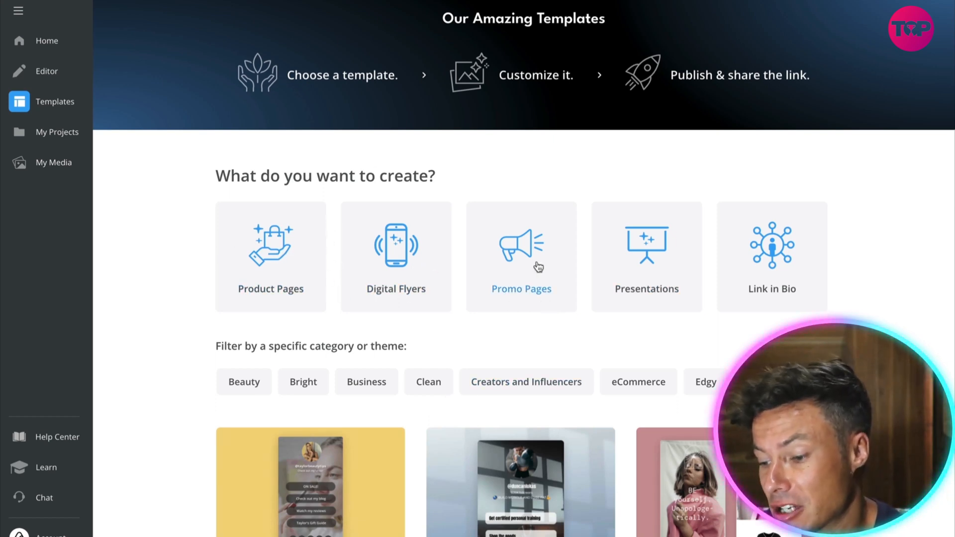
mouse_move(471, 256)
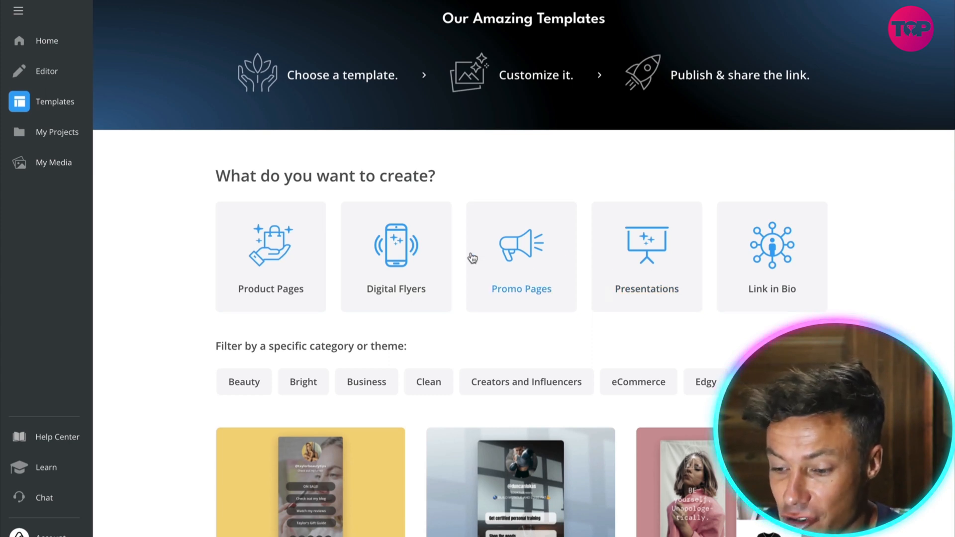
mouse_move(420, 250)
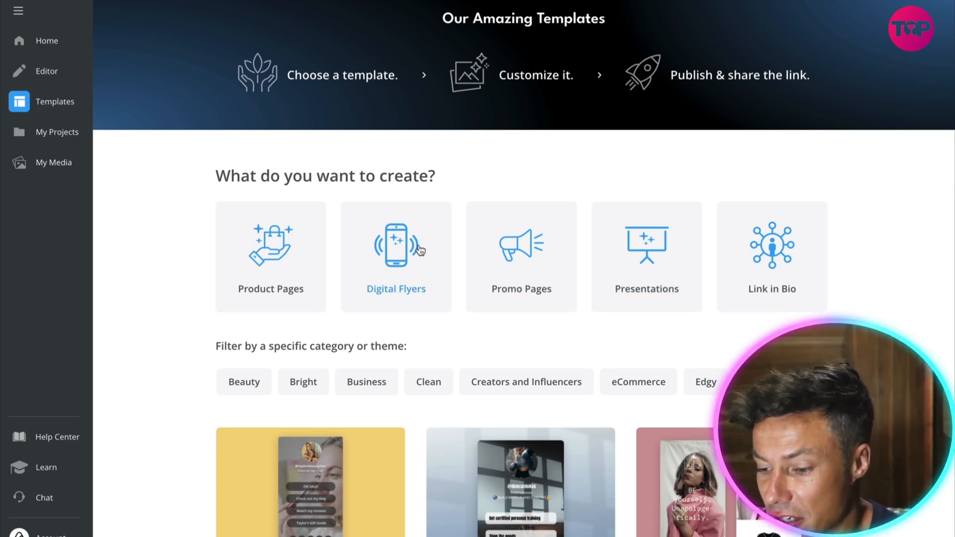
left_click(395, 256)
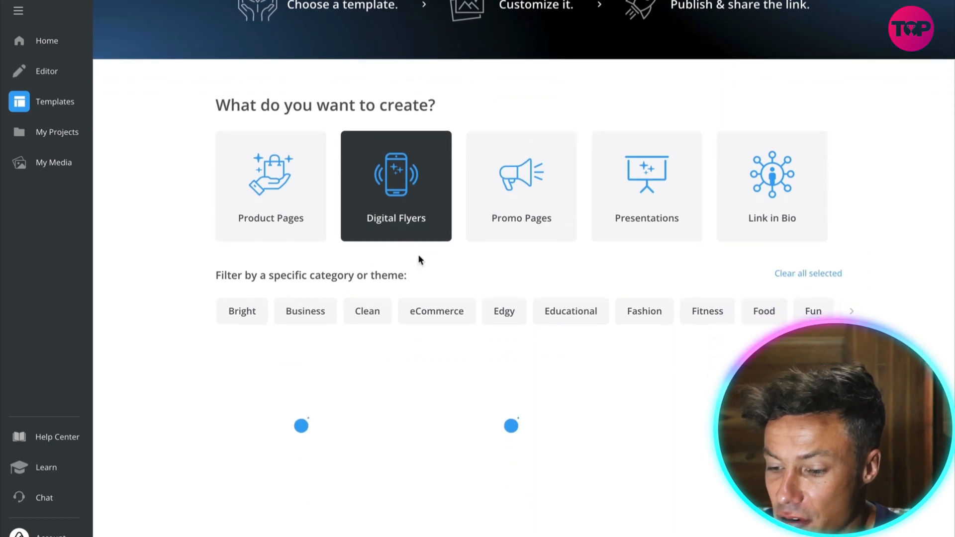
scroll("down", 3)
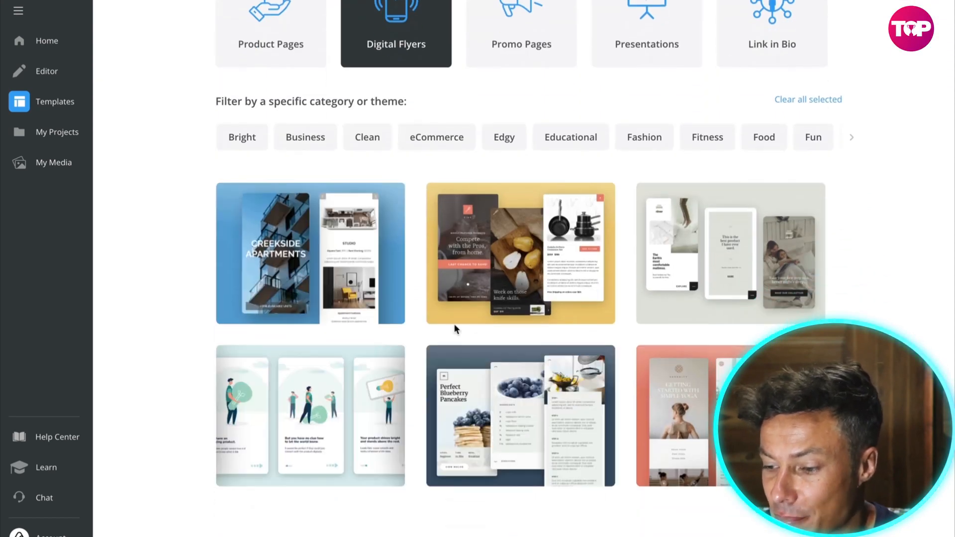
scroll("down", 3)
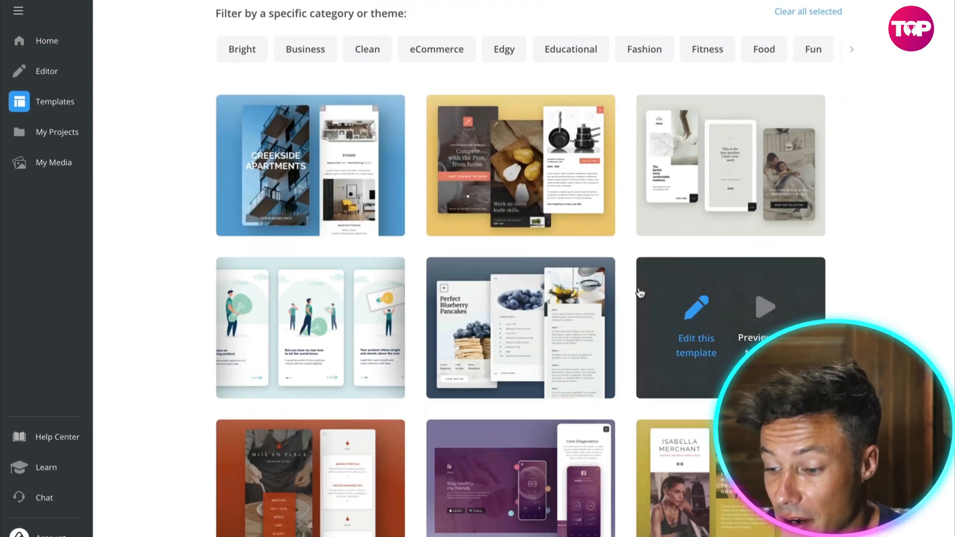
scroll("up", 3)
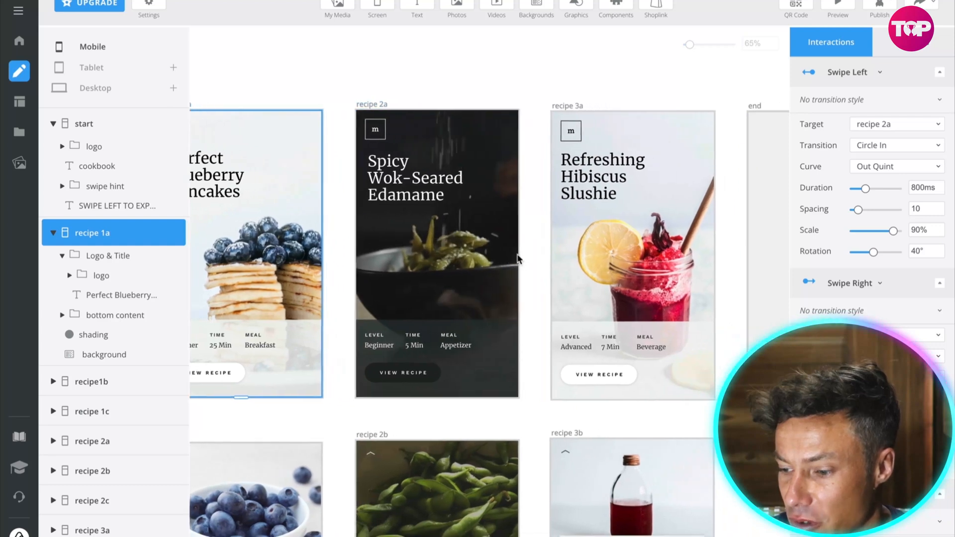
scroll("right", 3)
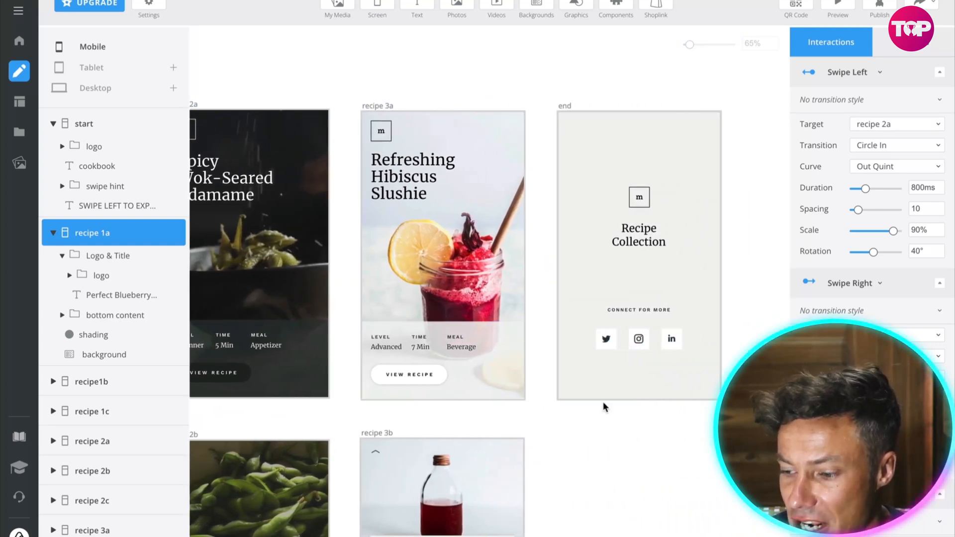
scroll("down", 3)
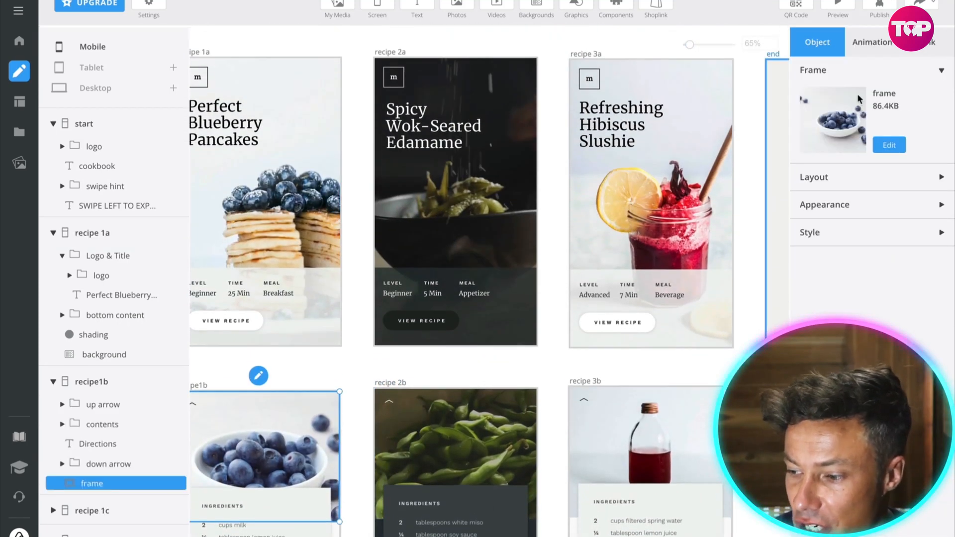
left_click(453, 106)
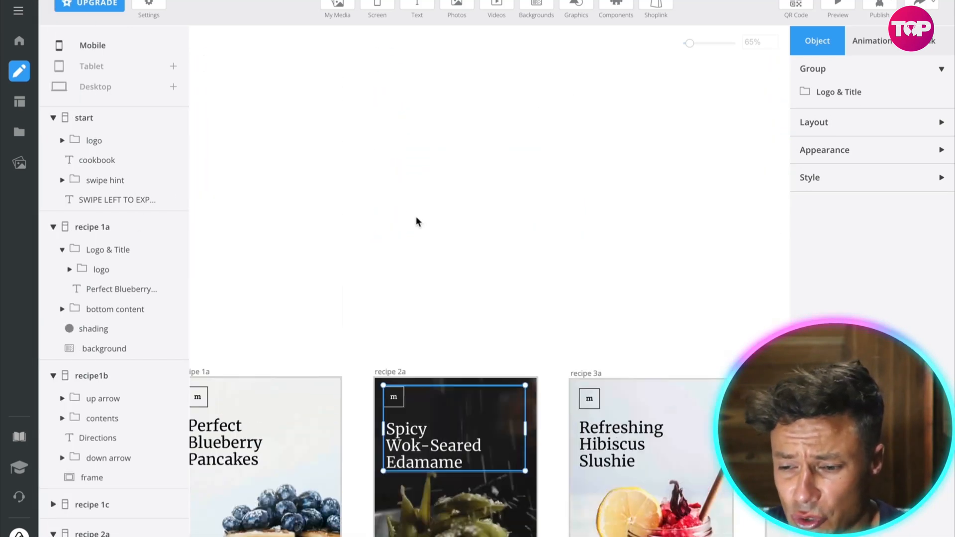
scroll("down", 3)
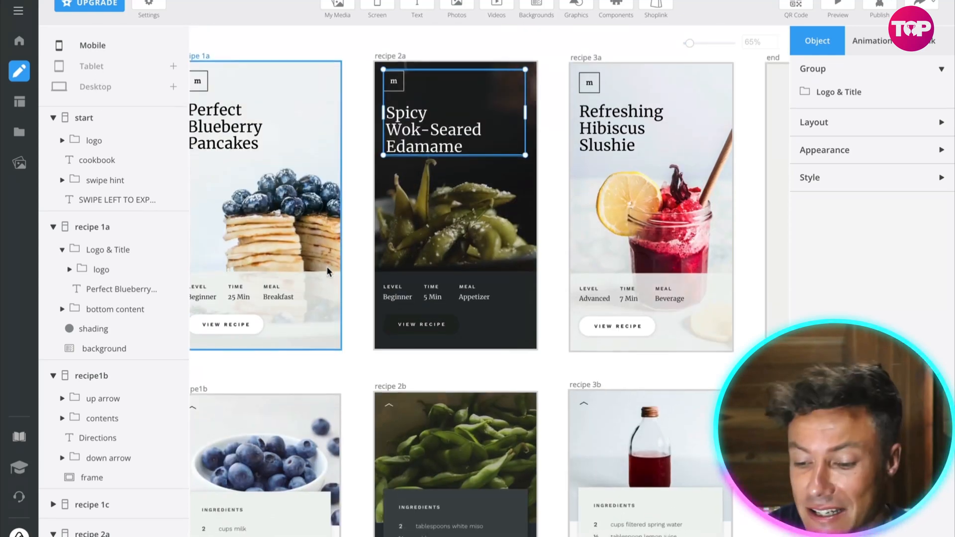
scroll("down", 3)
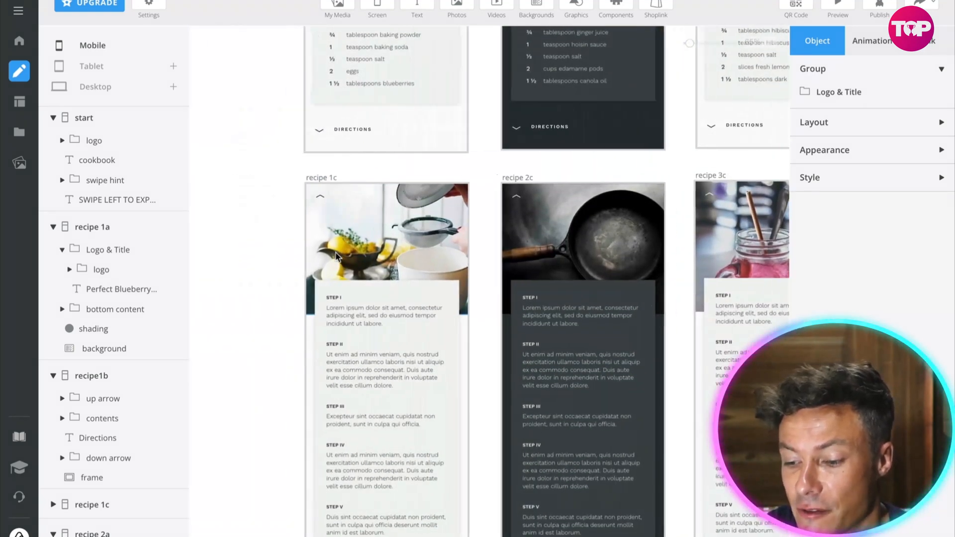
scroll("down", 3)
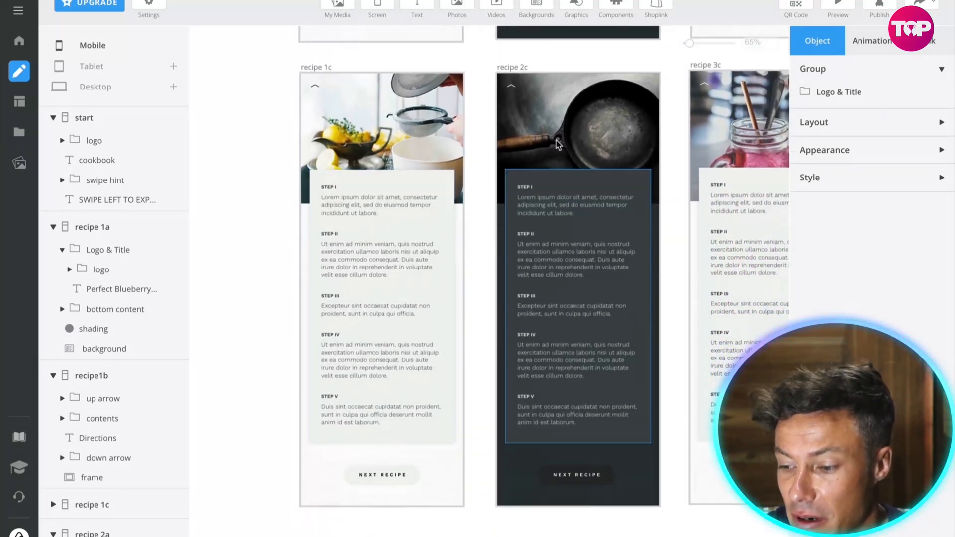
scroll("down", 3)
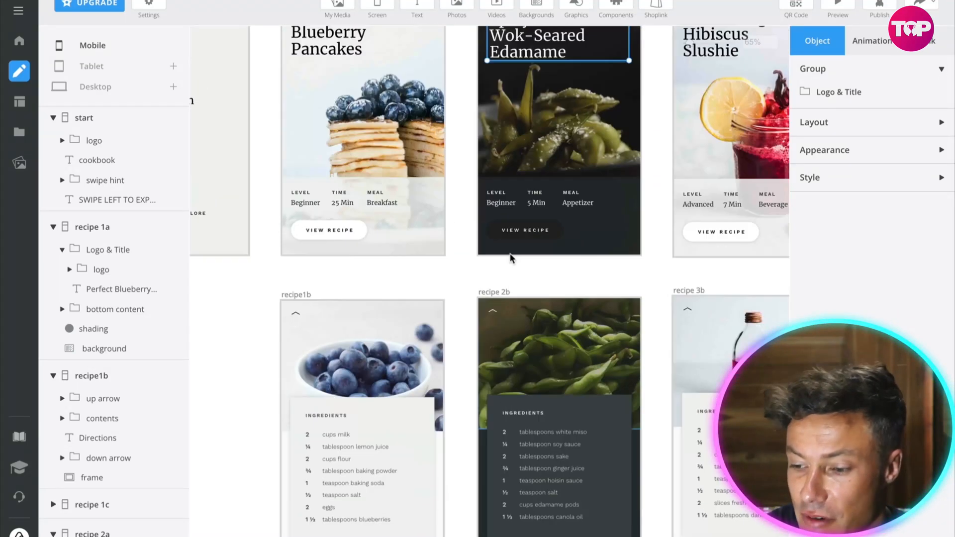
left_click(19, 101)
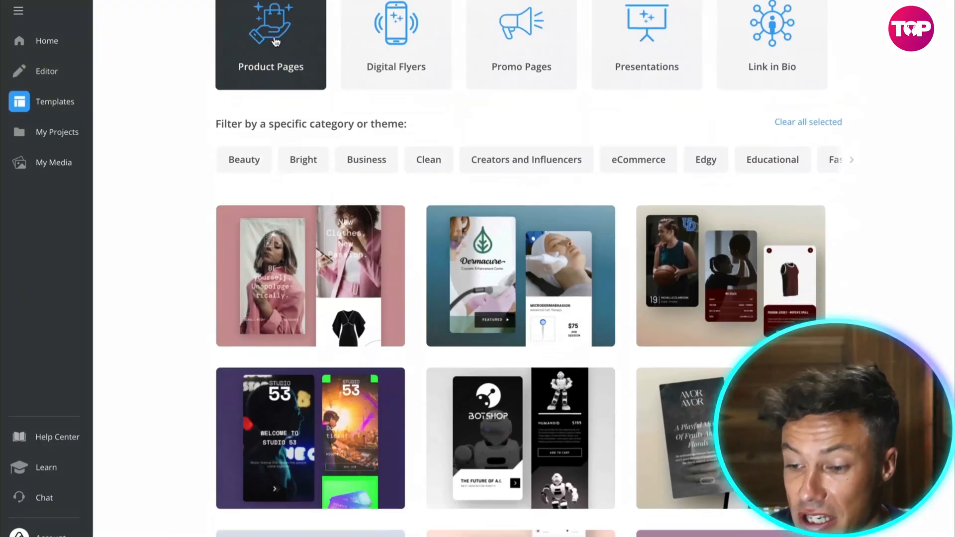
- Filter the template gallery to the Promo Pages category
scroll("up", 3)
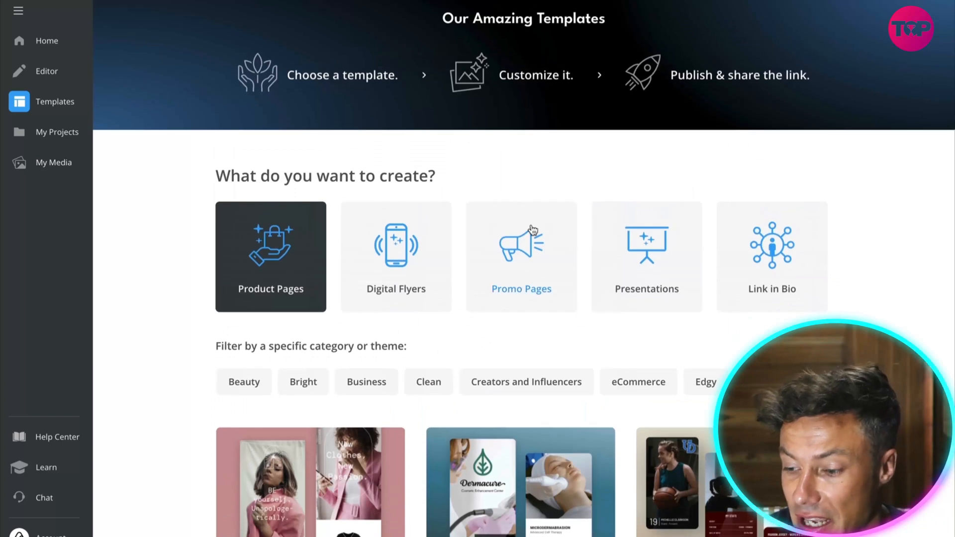
left_click(520, 256)
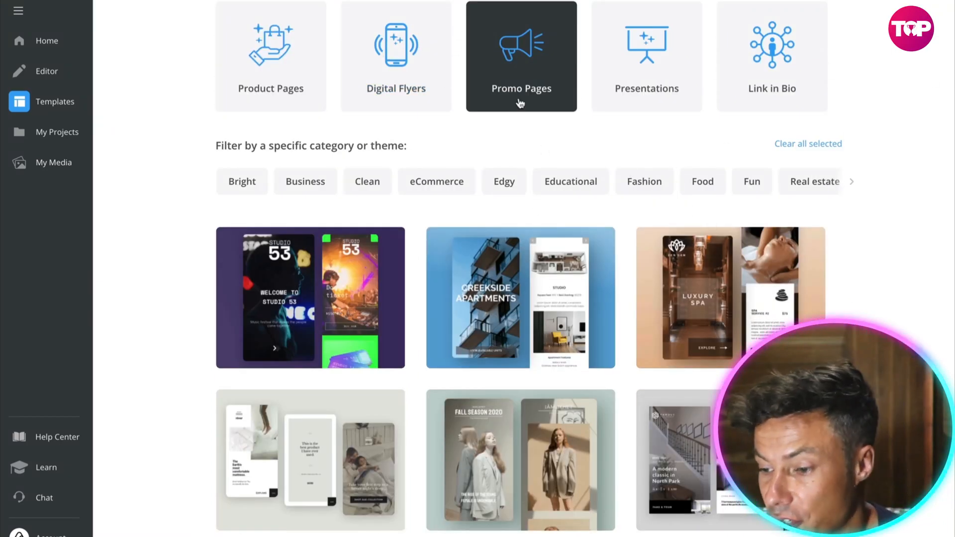
mouse_move(821, 215)
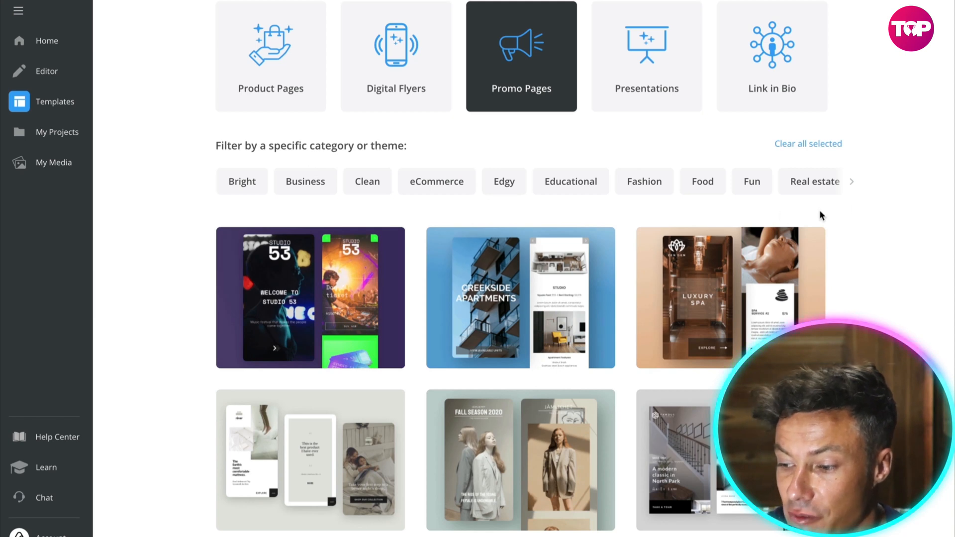
scroll("up", 3)
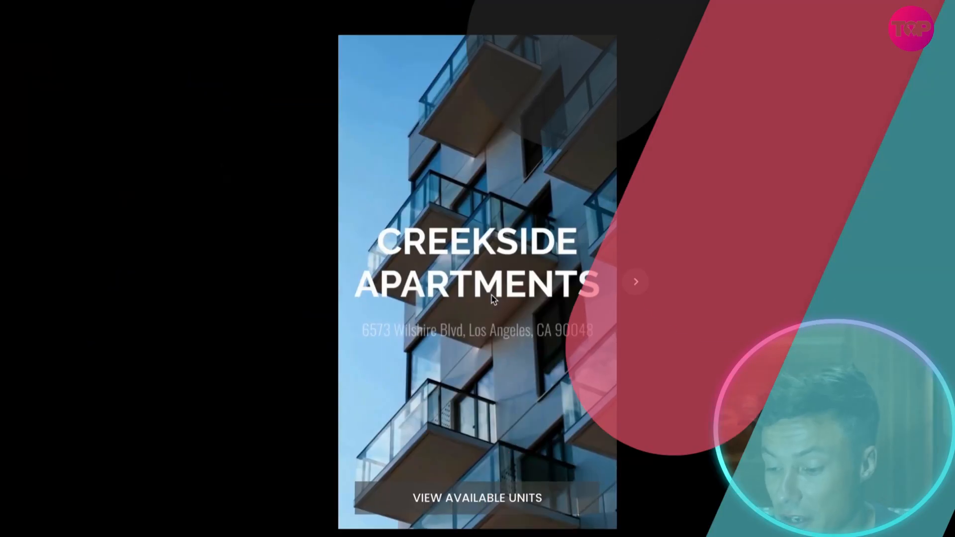
- Advance the Creekside Apartments preview through its next two screens
left_click(636, 282)
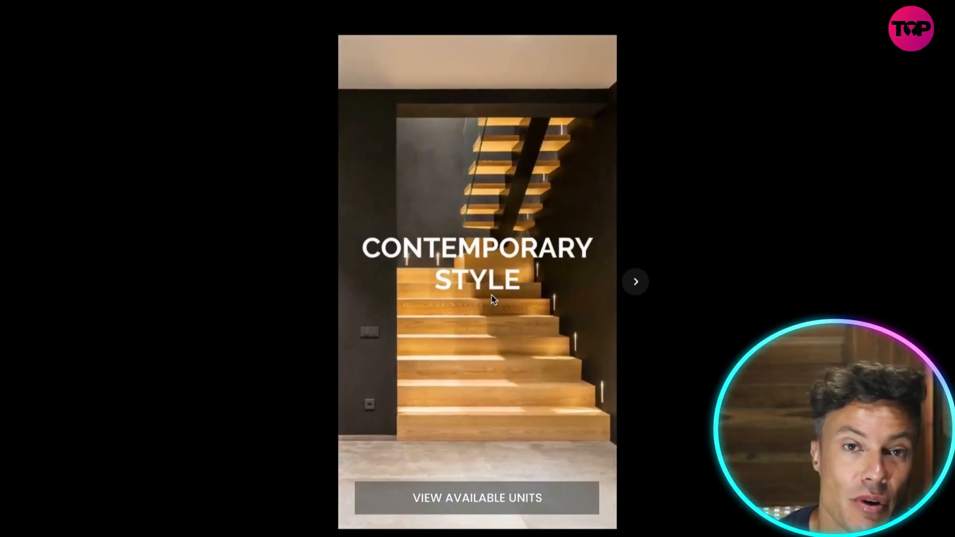
left_click(636, 282)
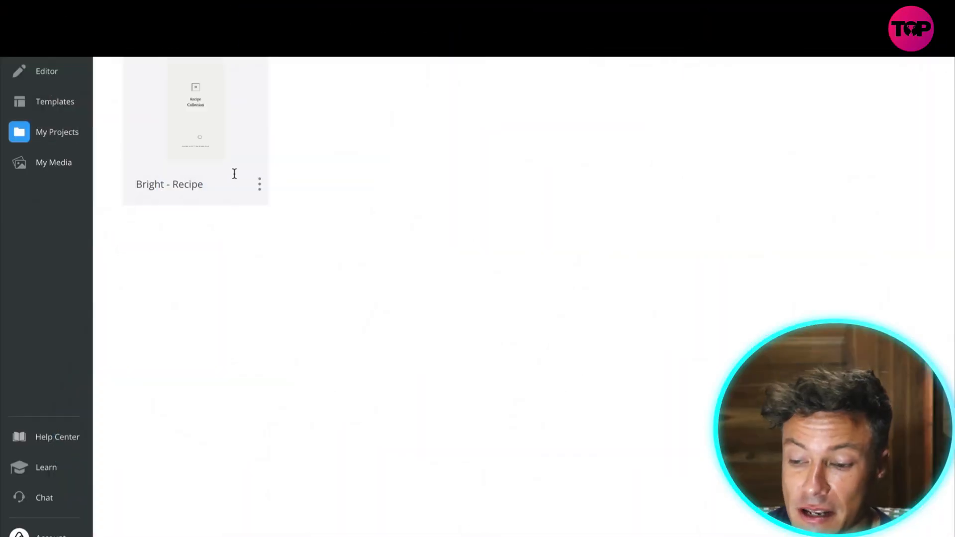
mouse_move(557, 65)
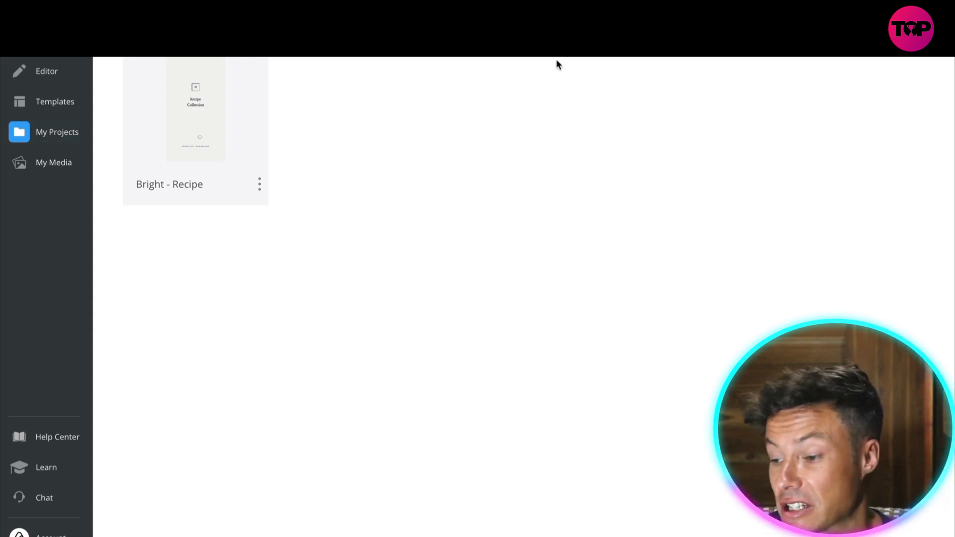
mouse_move(159, 206)
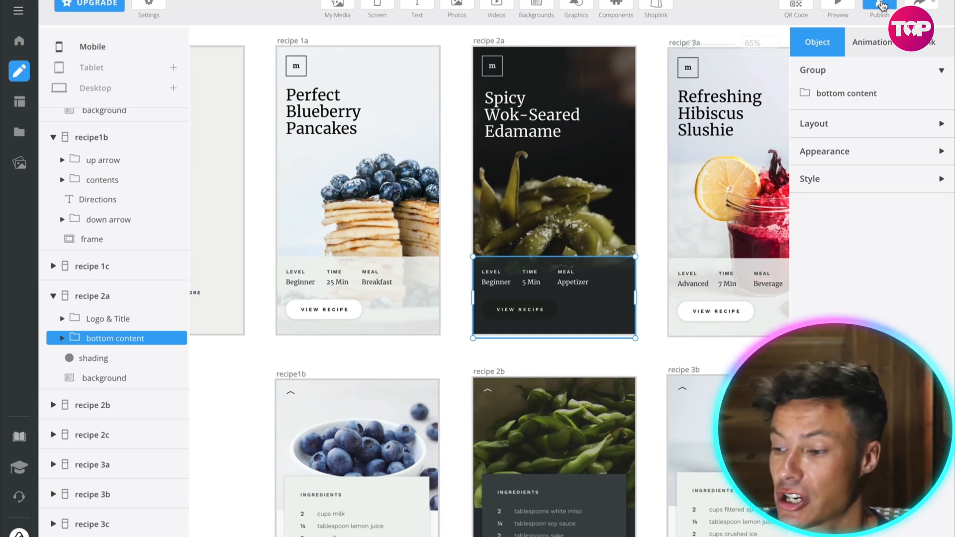
- Review the flyer's Publish settings, keep the default domain, and return to Home
left_click(878, 9)
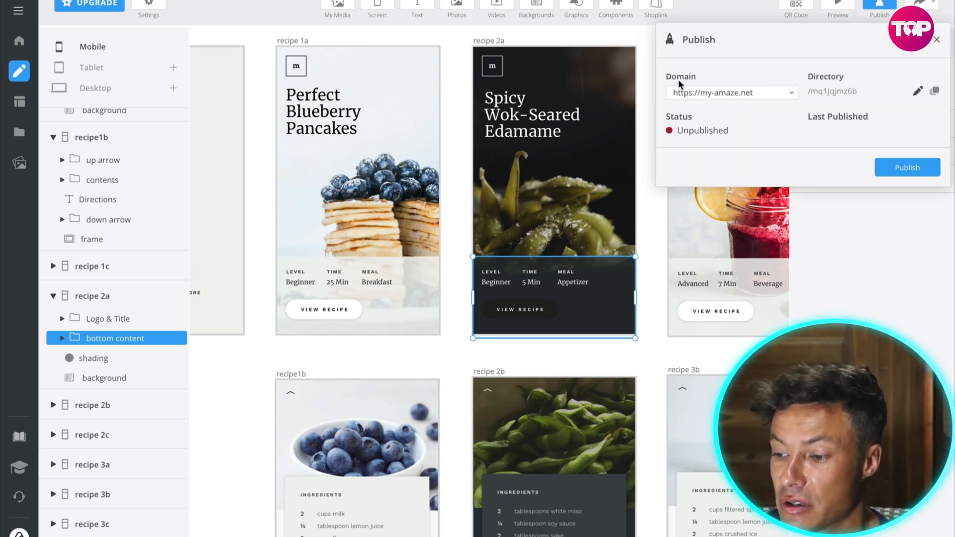
left_click(790, 92)
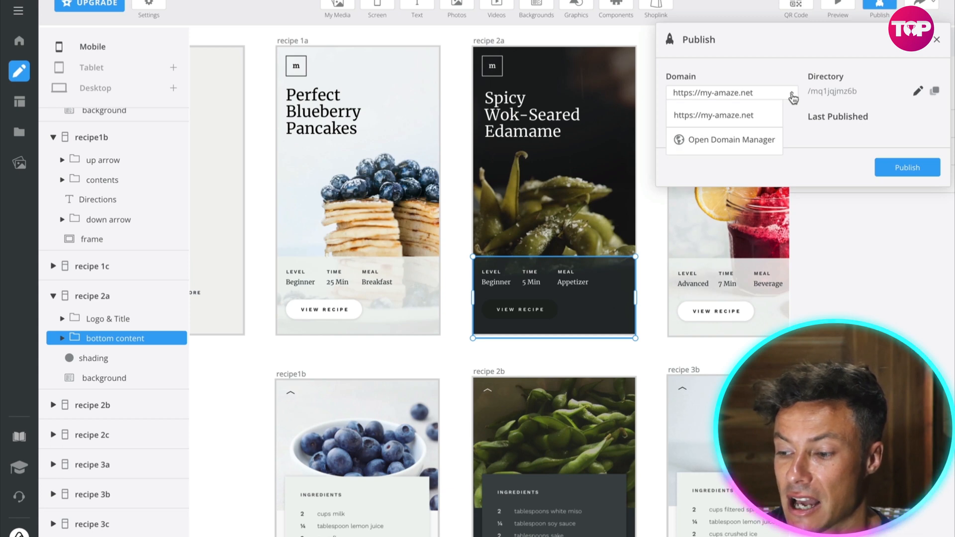
left_click(730, 93)
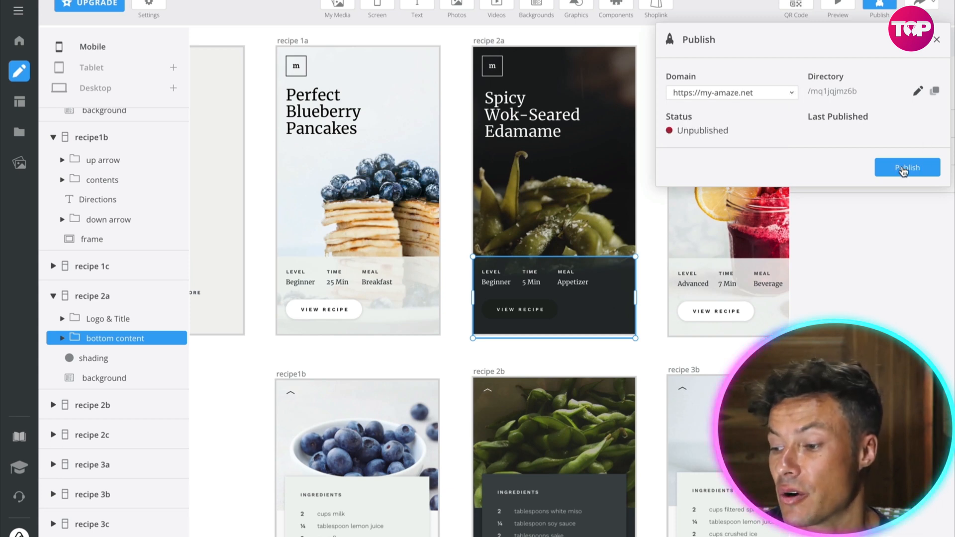
mouse_move(821, 168)
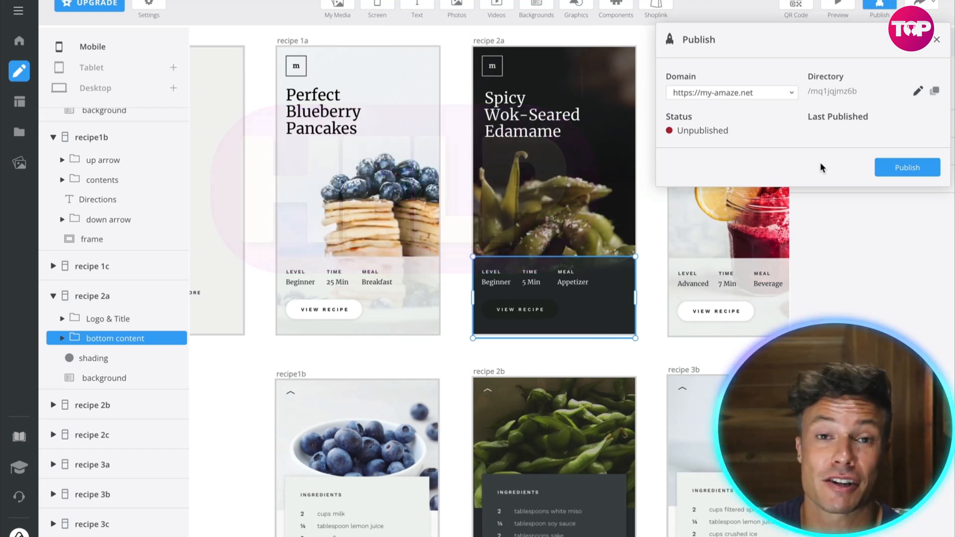
left_click(19, 41)
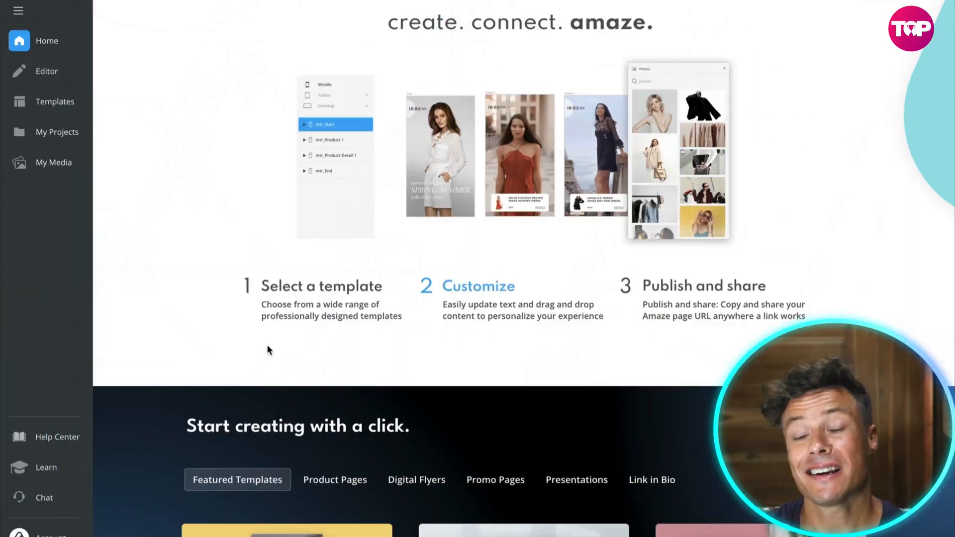